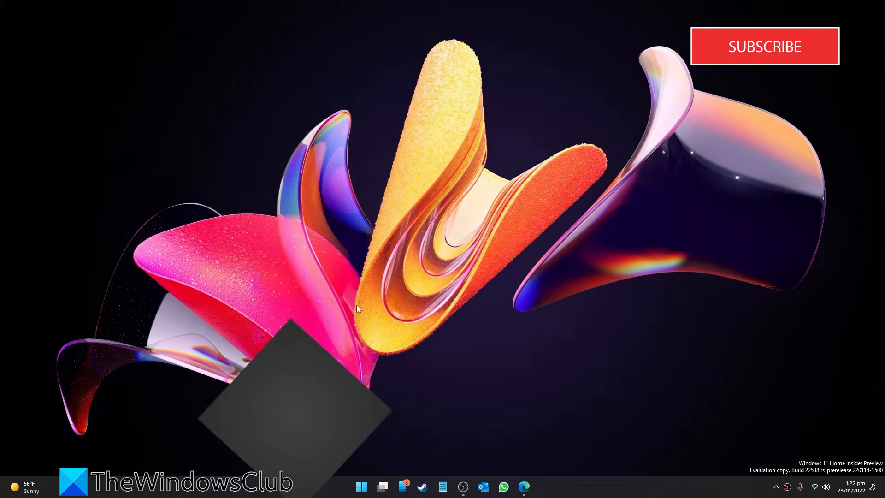
Launch an elevated Command Prompt and type 'netsh wlan add filter permission=block ssid='.
{"action": "left_click", "coordinate": [360, 485]}
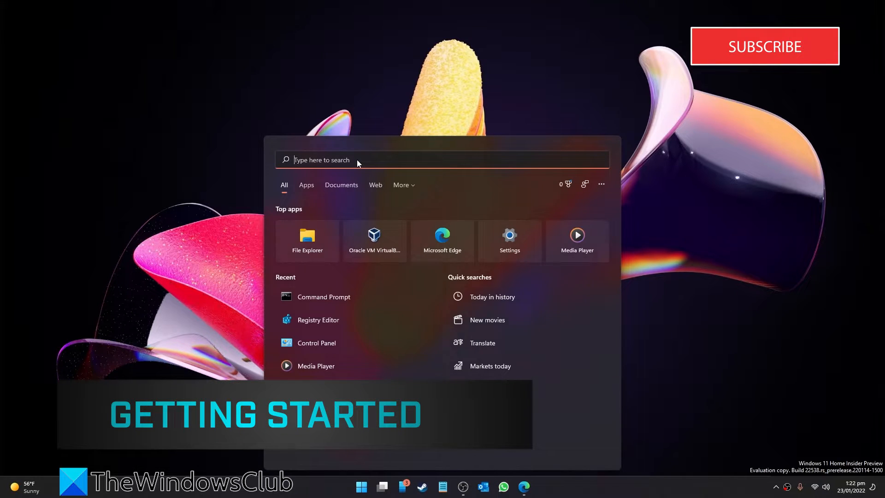
{"action": "left_click", "coordinate": [324, 296]}
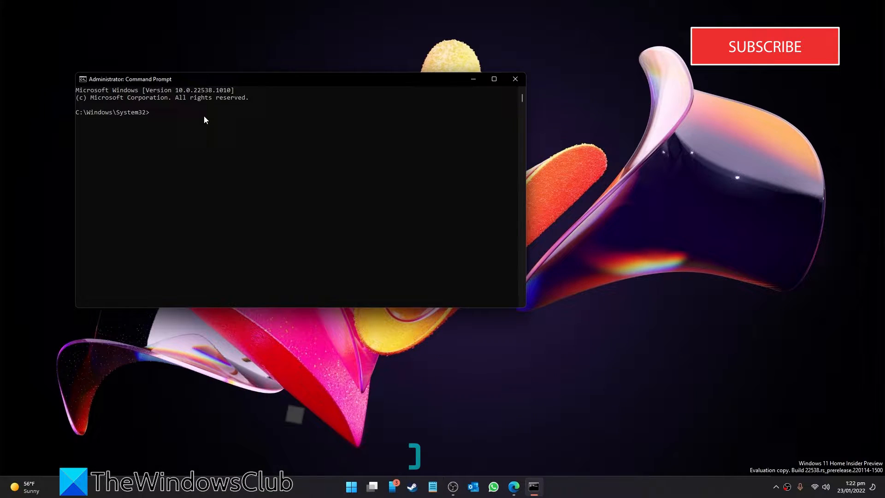
{"action": "type", "text": "nets"}
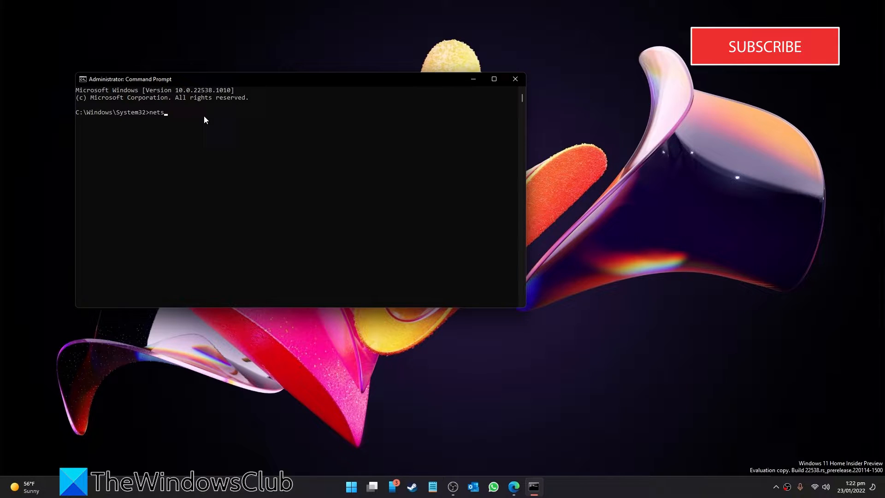
{"action": "type", "text": "h"}
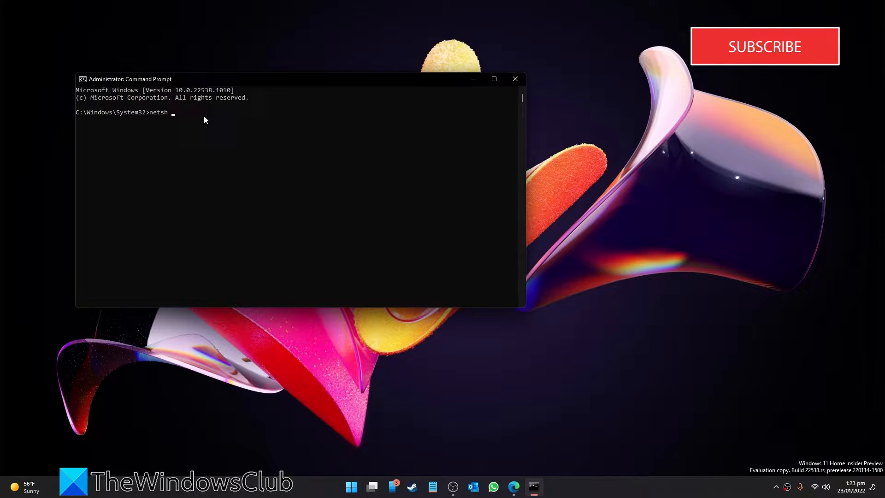
{"action": "type", "text": "wlan"}
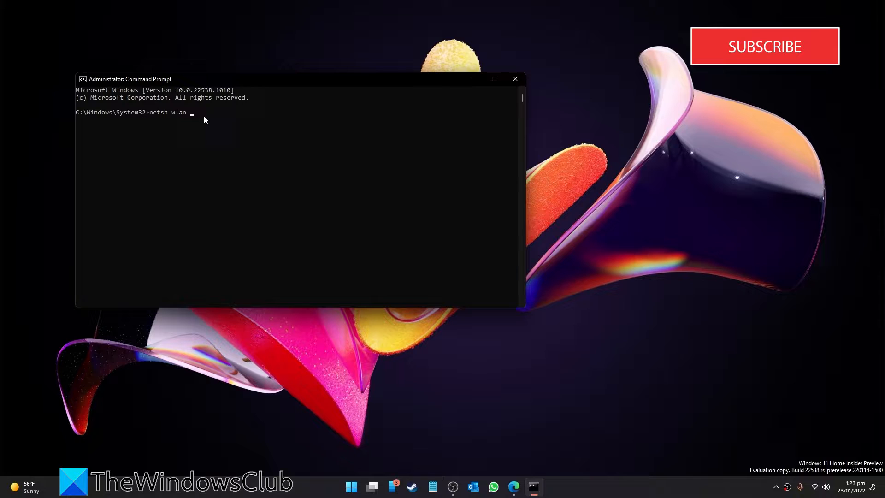
{"action": "type", "text": "add fil"}
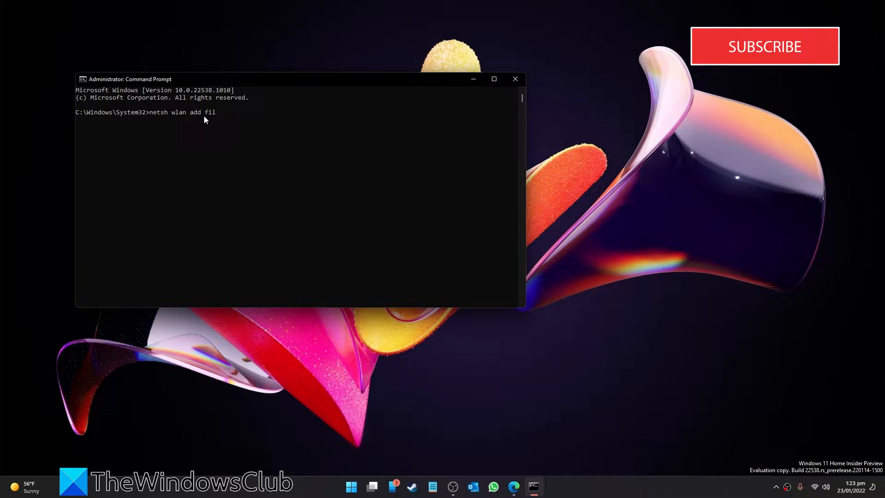
{"action": "type", "text": "ter"}
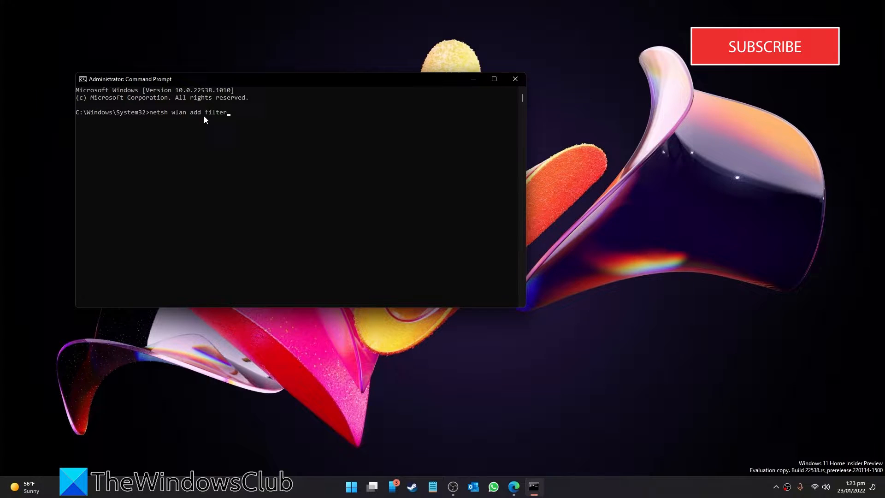
{"action": "type", "text": "permission="}
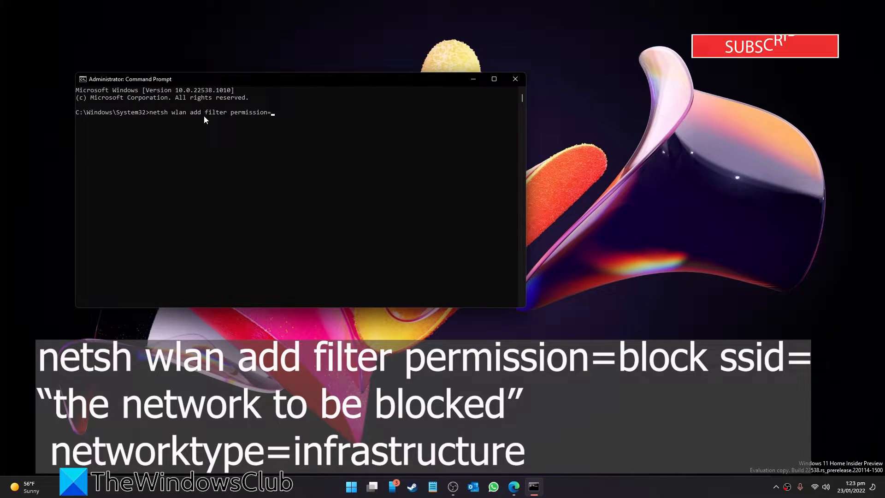
{"action": "type", "text": "block"}
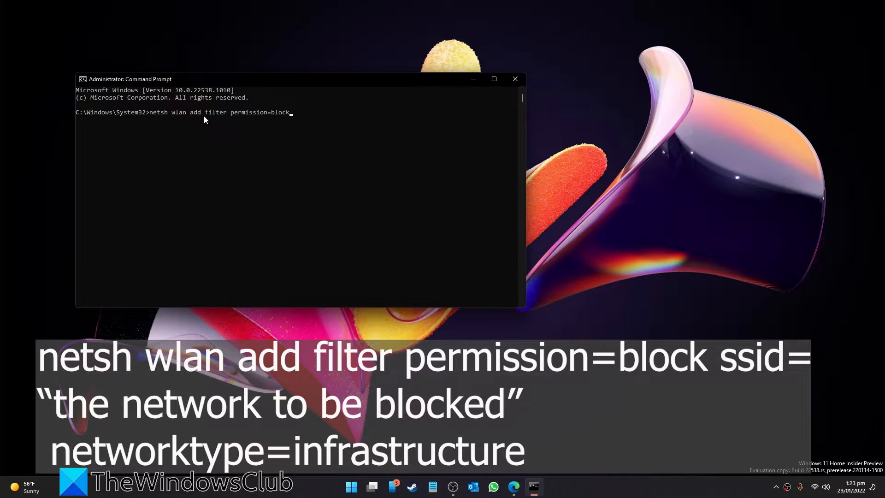
{"action": "type", "text": "ssid="}
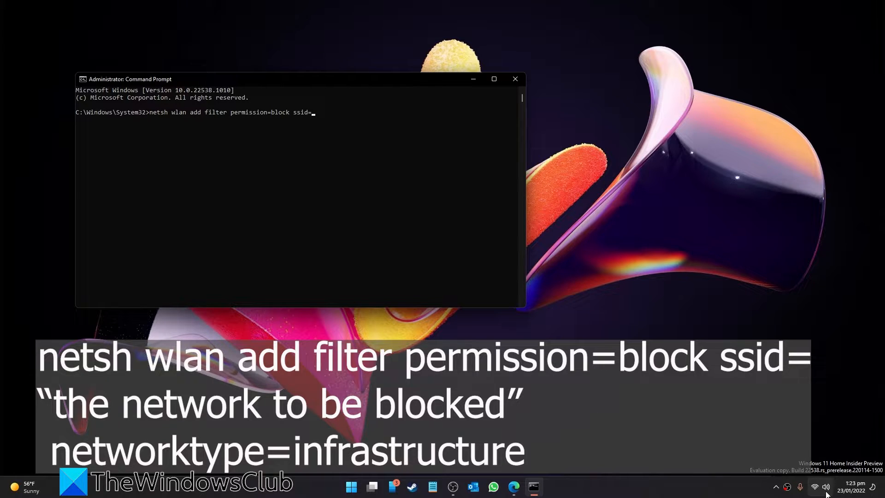
With the Wi-Fi list shown, add ssid "ATTcEujgNa" and networktype=infrastructure to the filter command.
{"action": "left_click", "coordinate": [544, 486]}
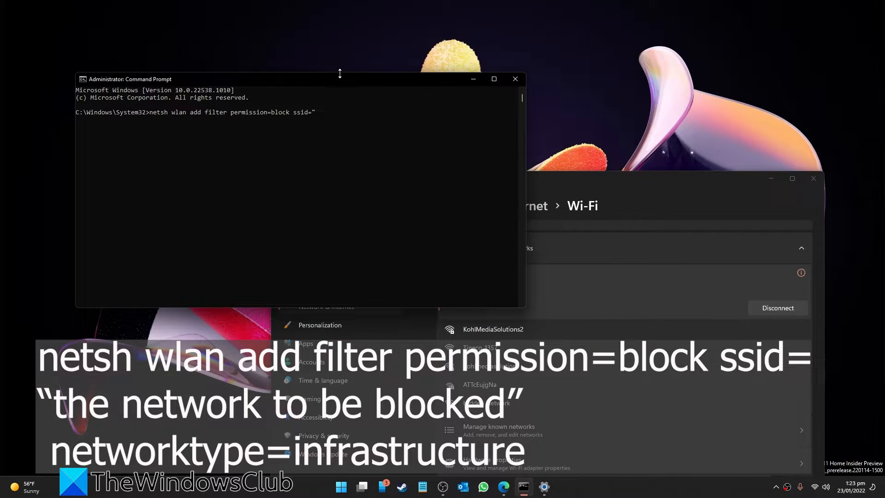
{"action": "type", "text": "AT"}
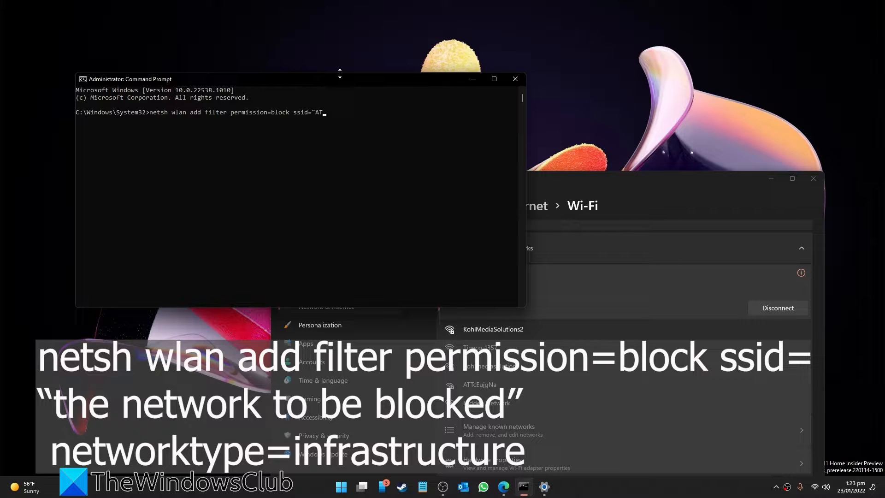
{"action": "type", "text": "cEu"}
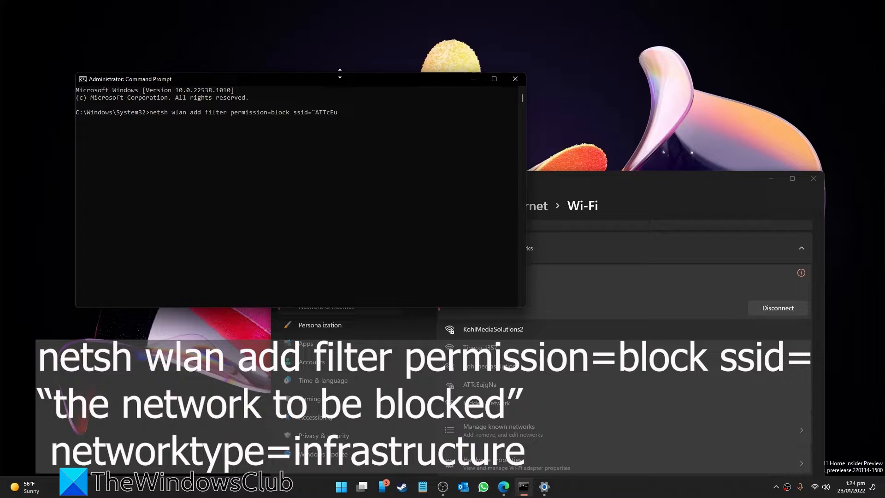
{"action": "type", "text": "jgN"}
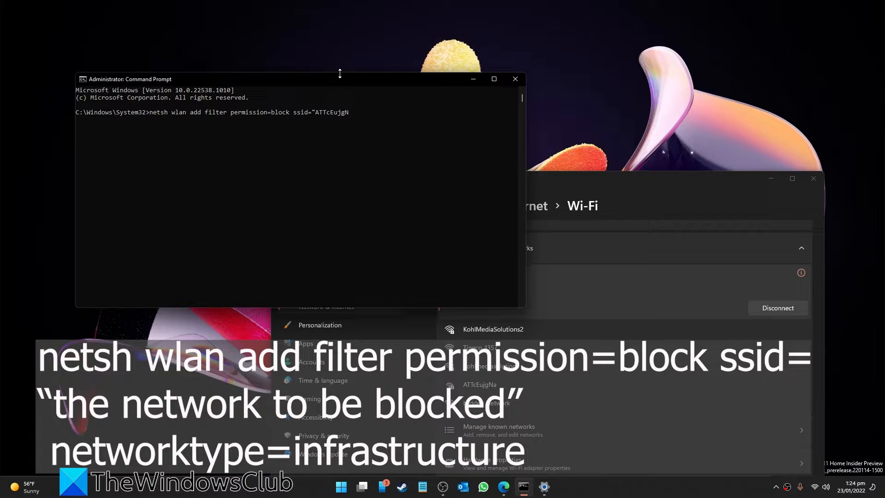
{"action": "type", "text": "a\" netw"}
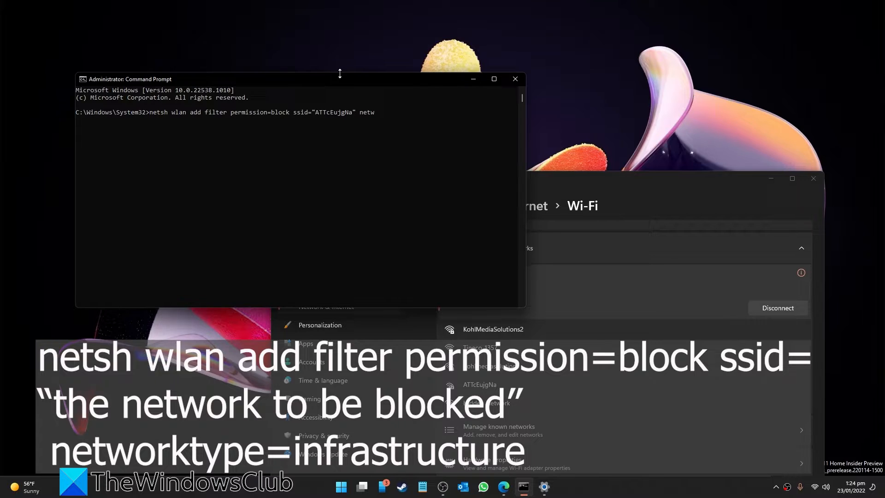
{"action": "type", "text": "orkt"}
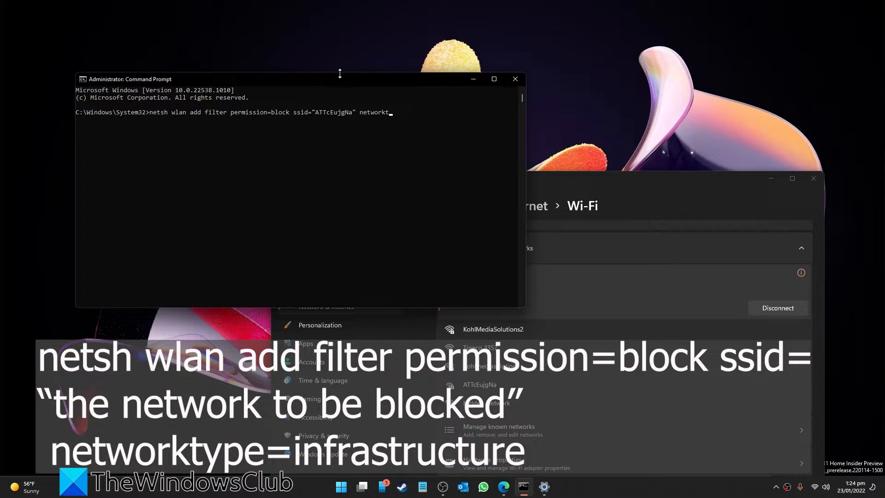
{"action": "type", "text": "ype"}
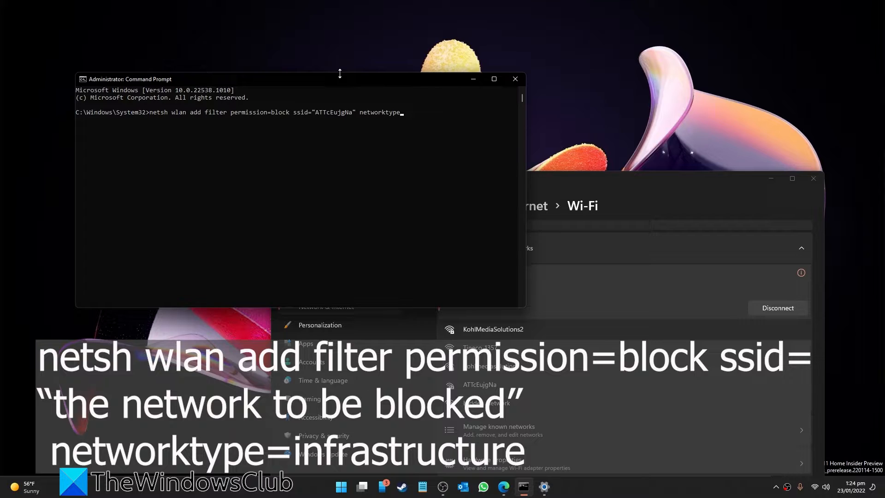
{"action": "type", "text": "infr"}
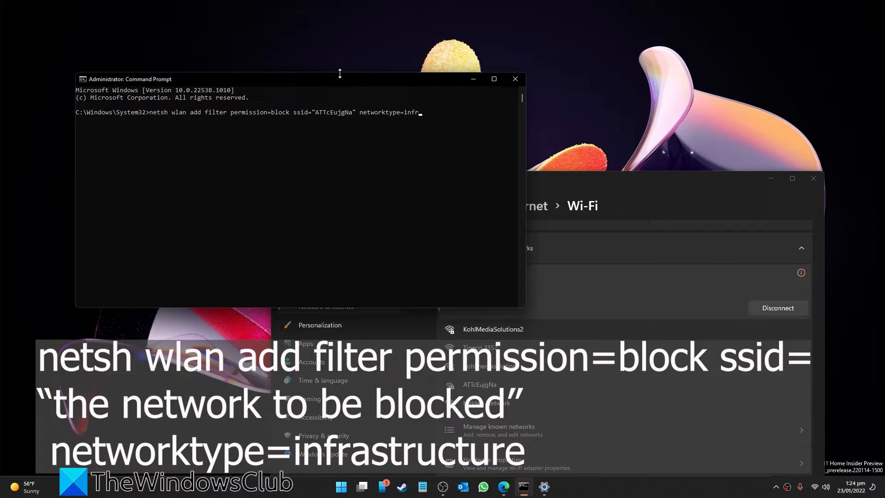
{"action": "type", "text": "astructure"}
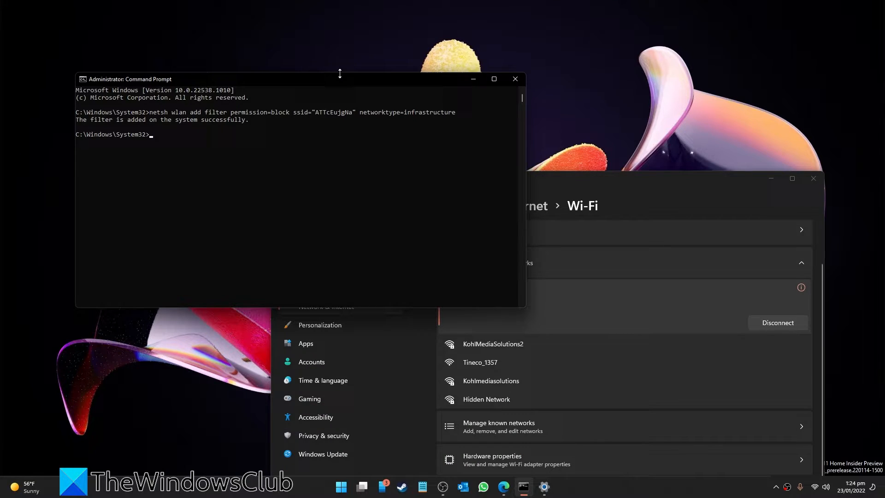
{"action": "mouse_move", "coordinate": [591, 164]}
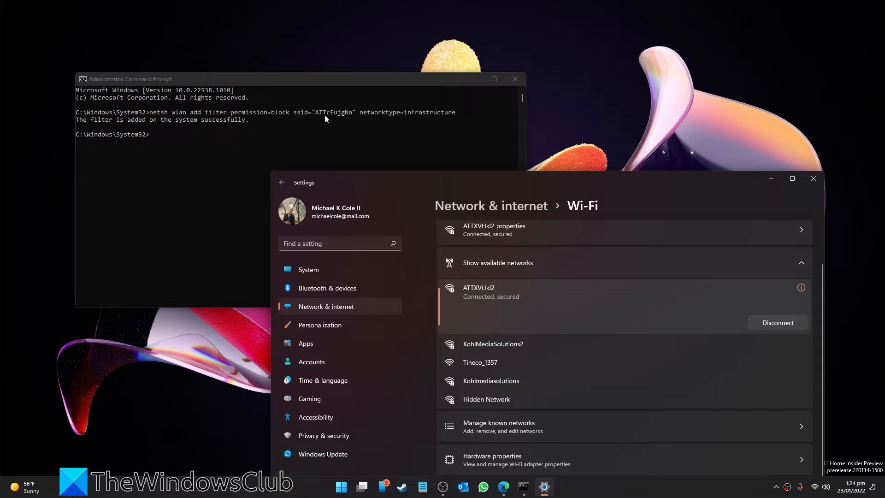
{"action": "mouse_move", "coordinate": [529, 362]}
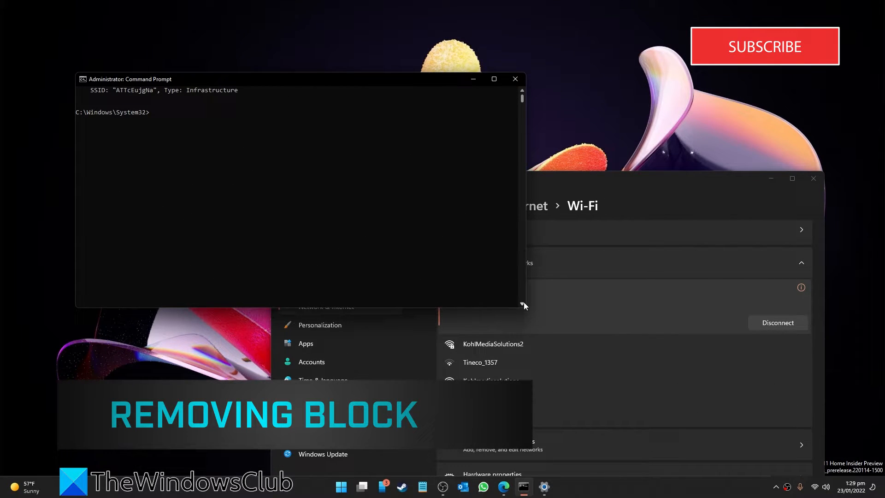
Type 'netsh wlan delete filter permission=block ssid=' at the prompt.
{"action": "type", "text": "nes"}
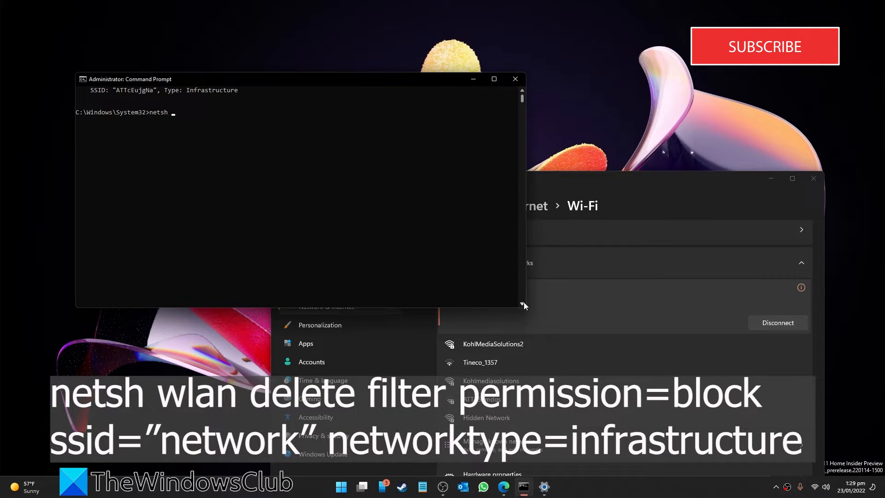
{"action": "type", "text": "wlan"}
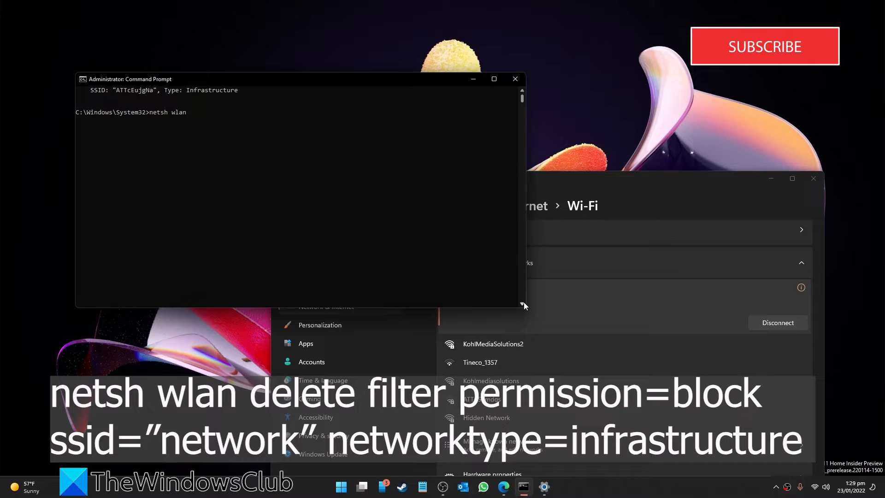
{"action": "type", "text": "delet"}
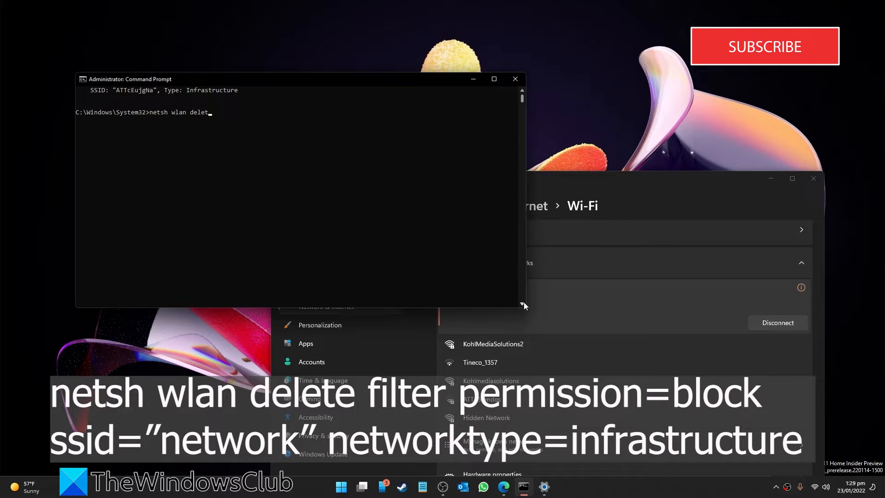
{"action": "type", "text": "\" \""}
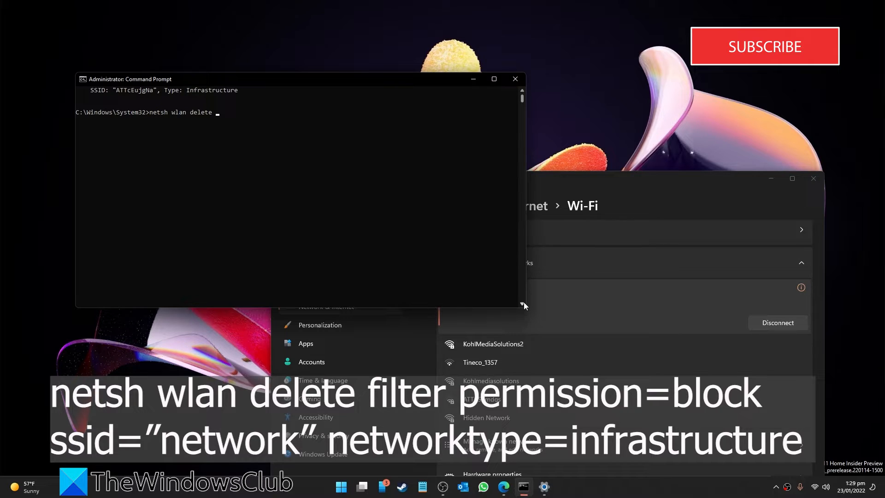
{"action": "type", "text": "filter permission=block"}
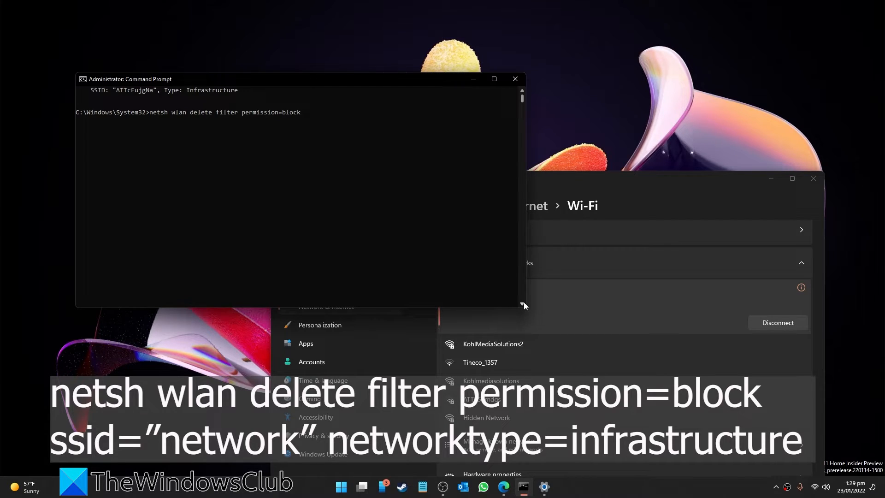
{"action": "type", "text": "ssid="}
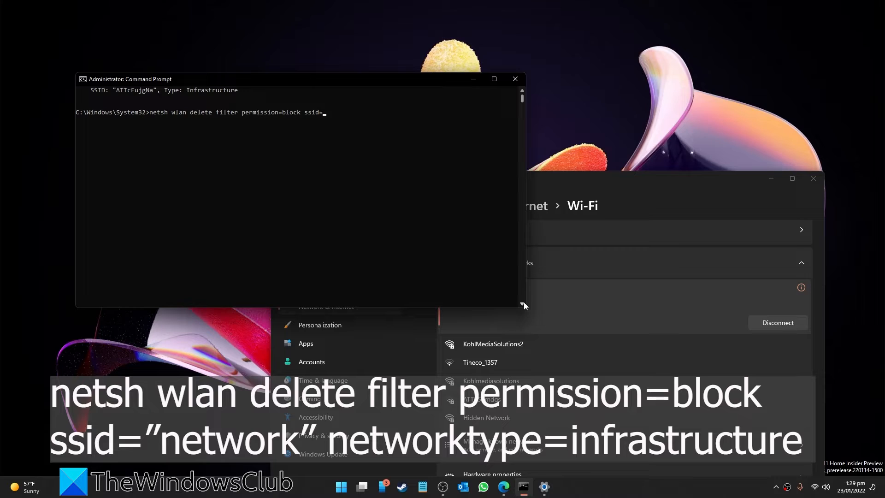
{"action": "type", "text": "\""}
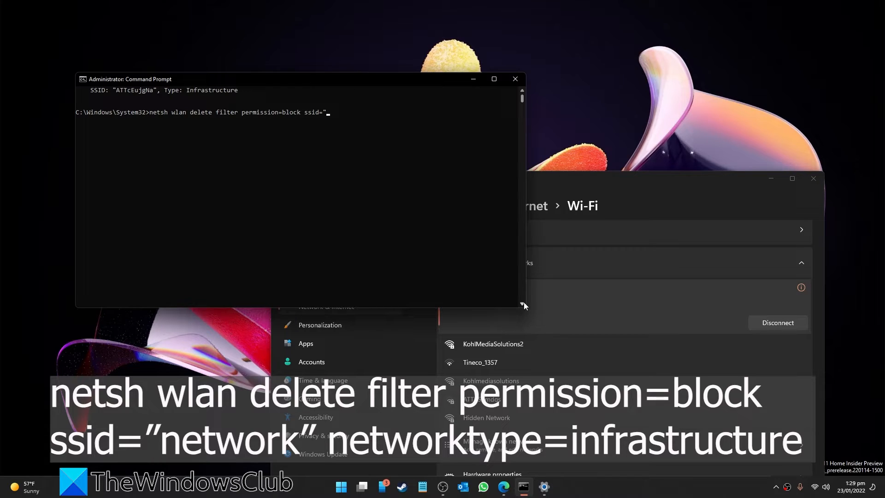
Complete the delete command with "ATTcEujgNa" and networktype=infrastructure.
{"action": "type", "text": "ATTc"}
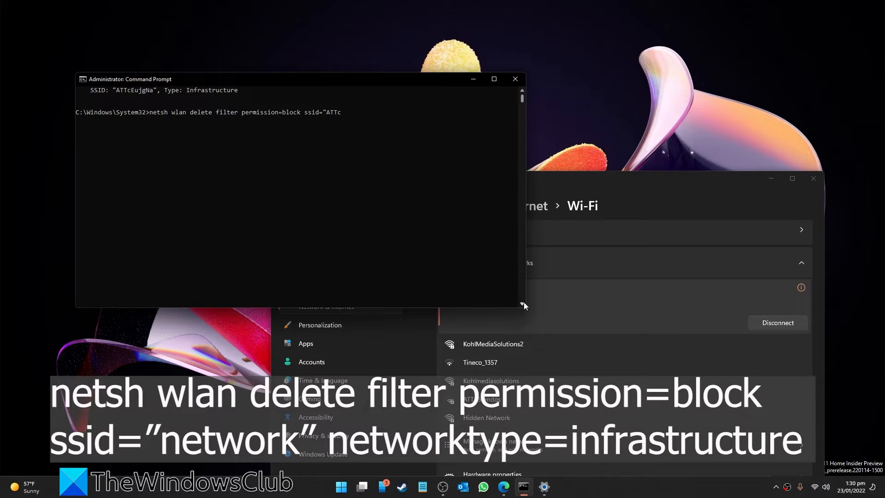
{"action": "type", "text": "E"}
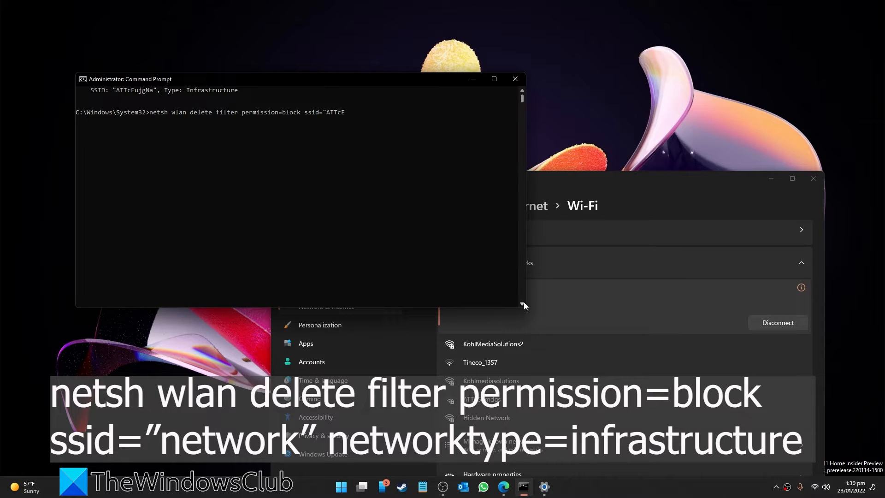
{"action": "type", "text": "ujgNa"}
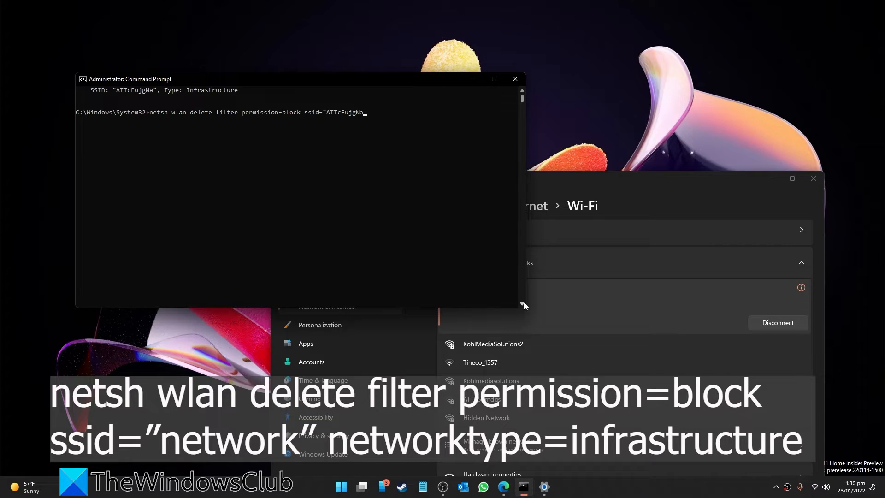
{"action": "type", "text": "\""}
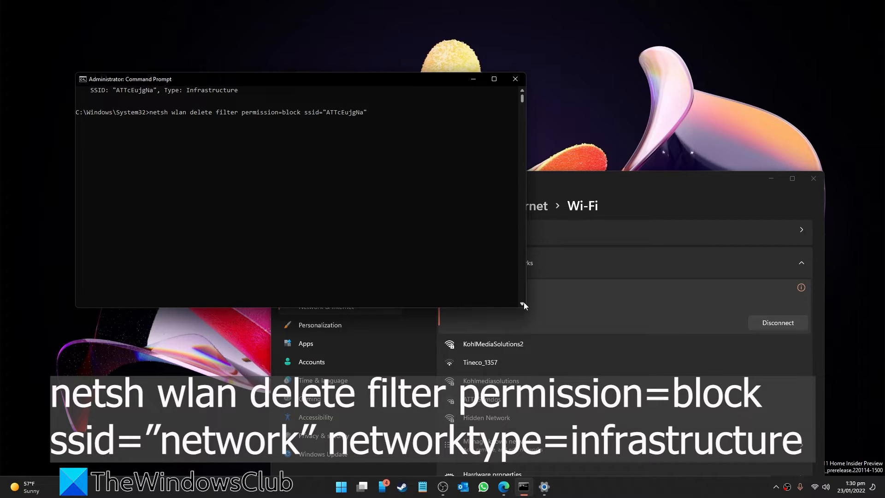
{"action": "type", "text": "net"}
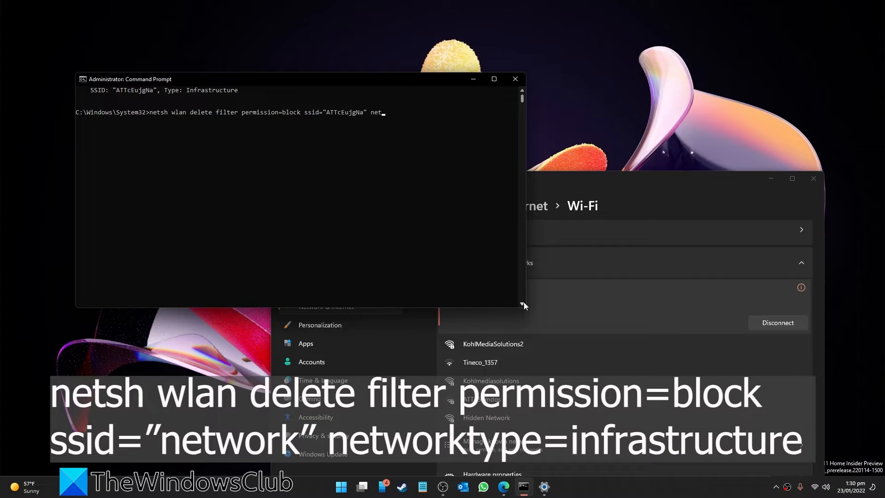
{"action": "type", "text": "workt"}
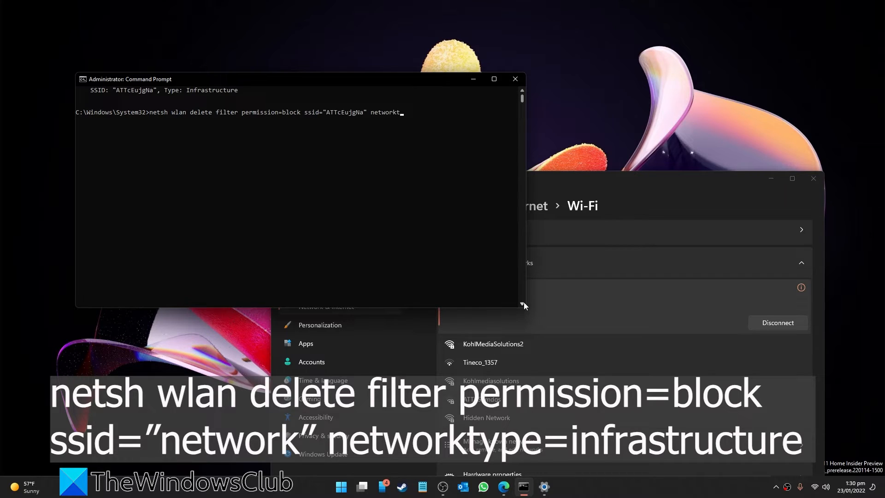
{"action": "type", "text": "ype"}
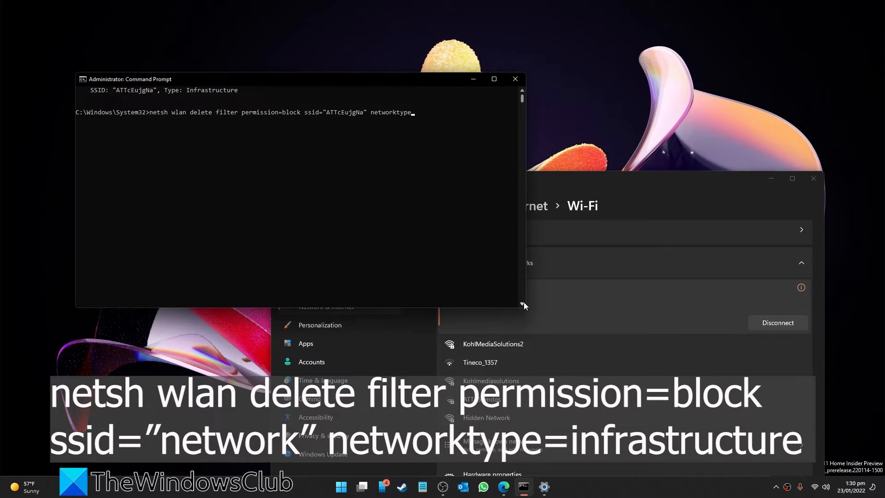
{"action": "type", "text": "=infrastru"}
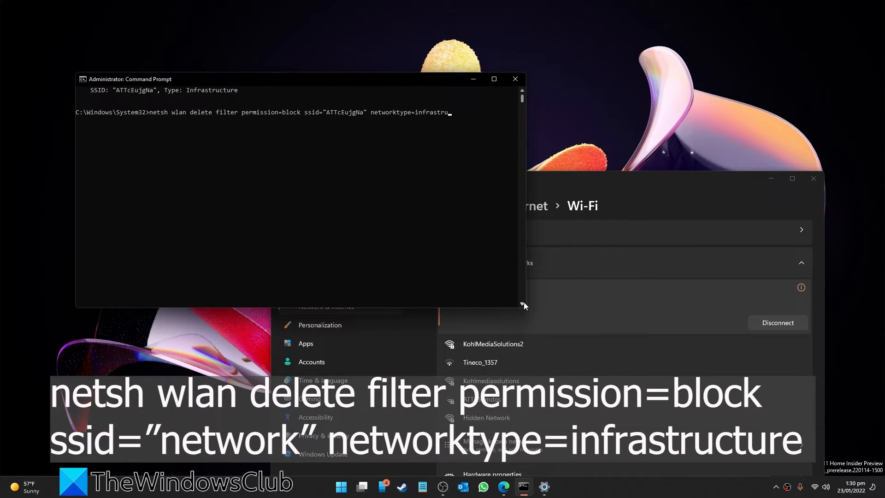
{"action": "type", "text": "re"}
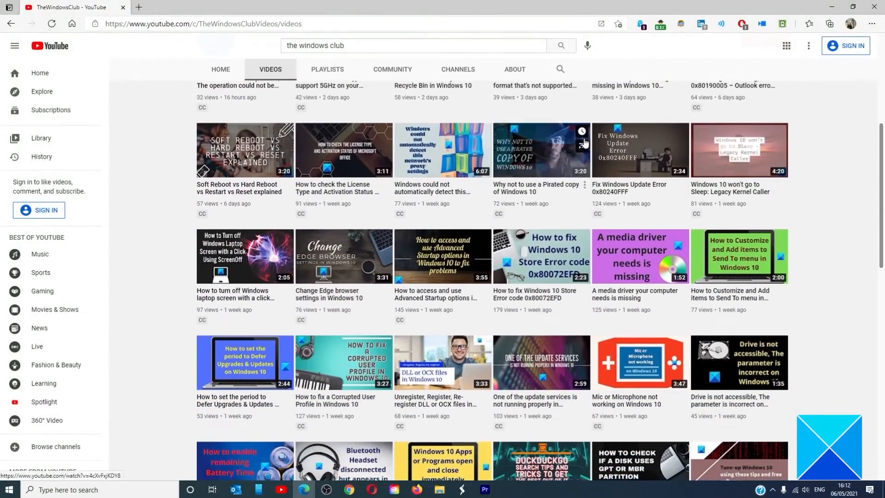
Scroll down TheWindowsClub's Videos tab to uploads from about two weeks ago.
{"action": "scroll", "scroll_direction": "down", "scroll_amount": 3}
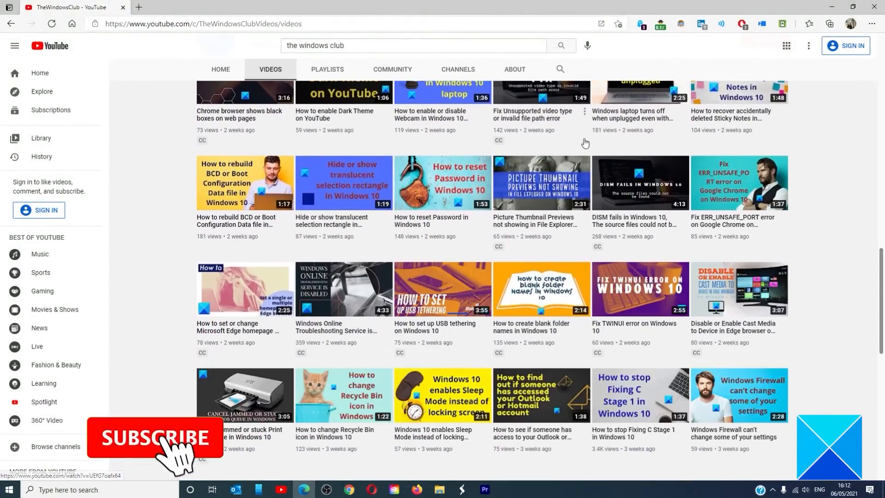